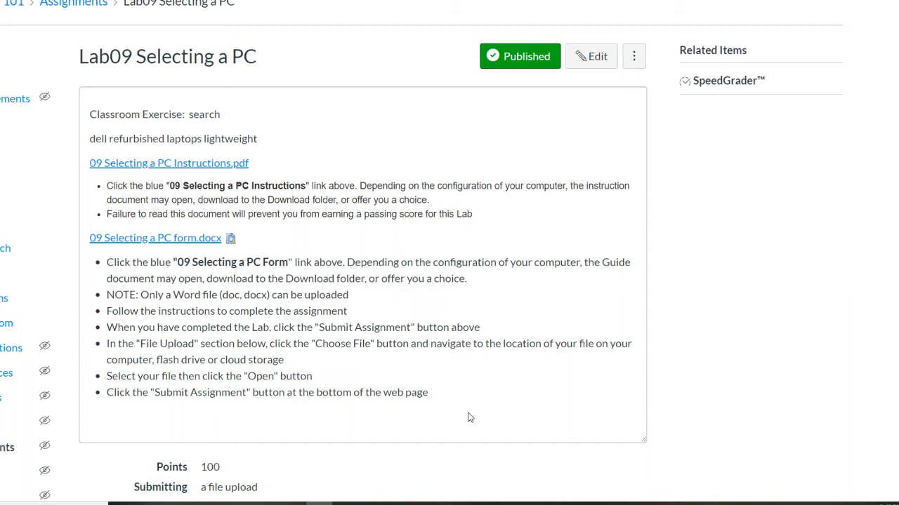
pyautogui.moveTo(197, 163)
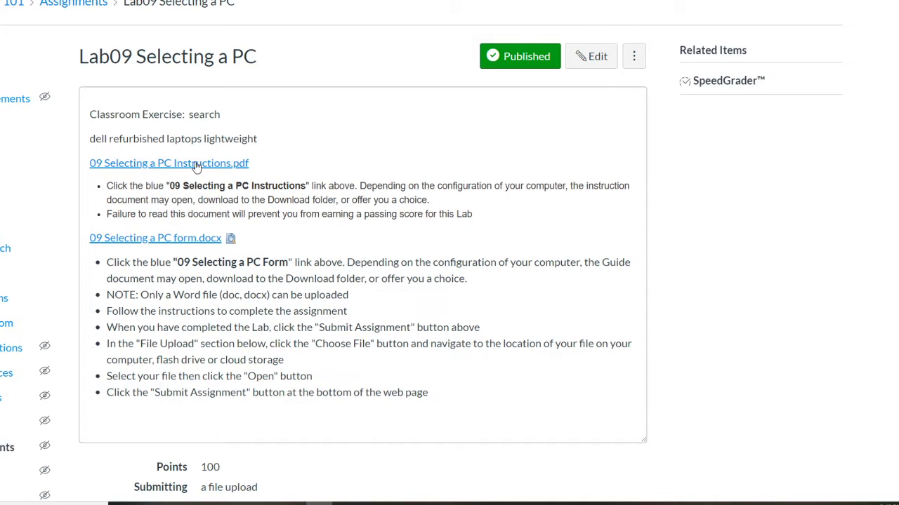
pyautogui.moveTo(472, 239)
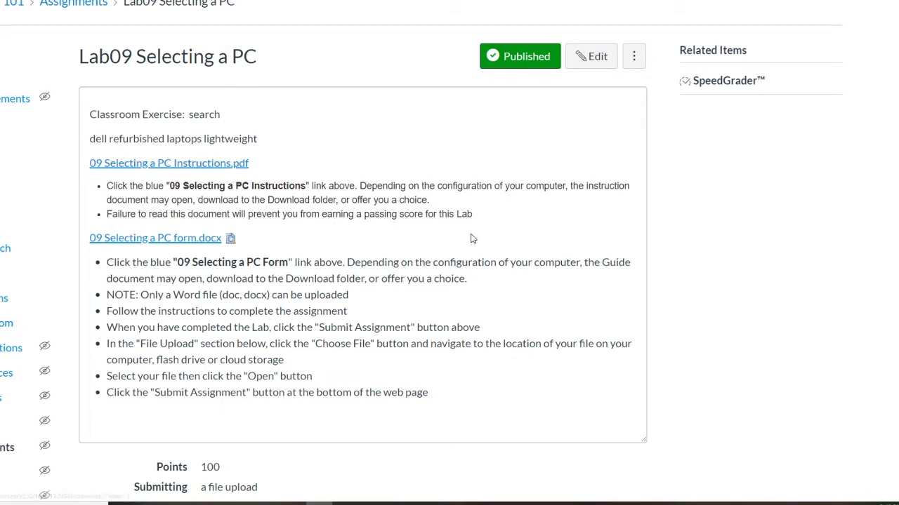
pyautogui.moveTo(171, 242)
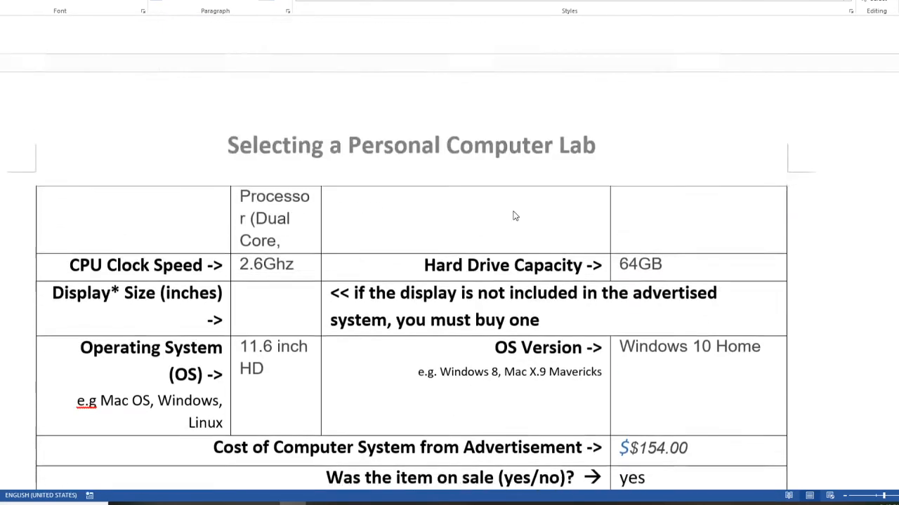
# Step: Search Google for 'dell refurbished laptops lightweight' in a new Chrome tab
pyautogui.scroll(-3)
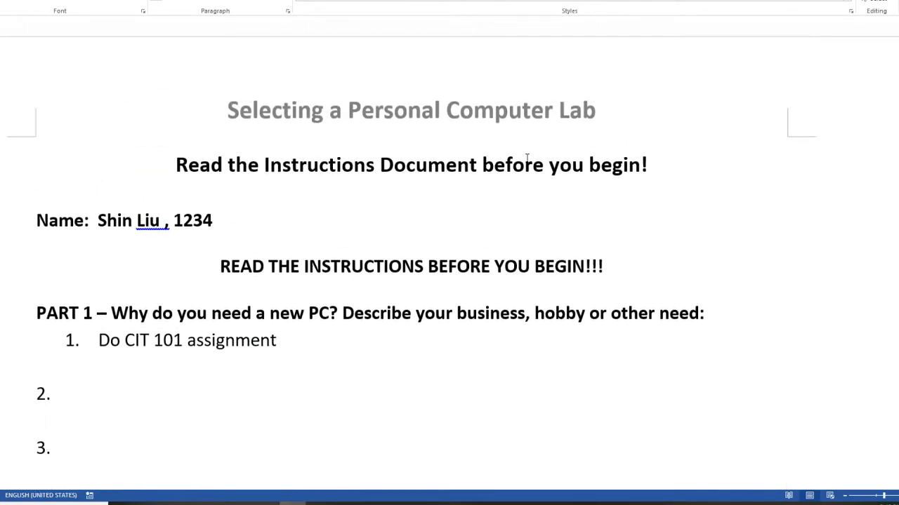
pyautogui.moveTo(45, 208)
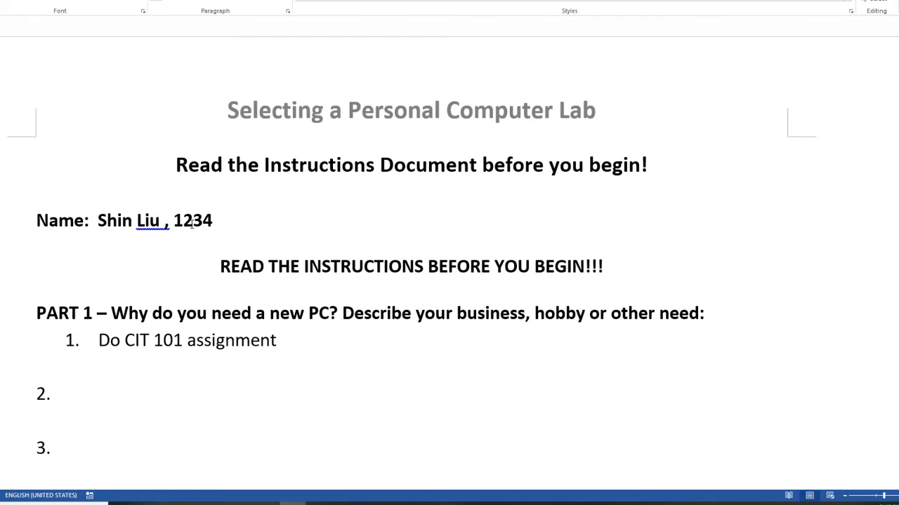
pyautogui.scroll(-3)
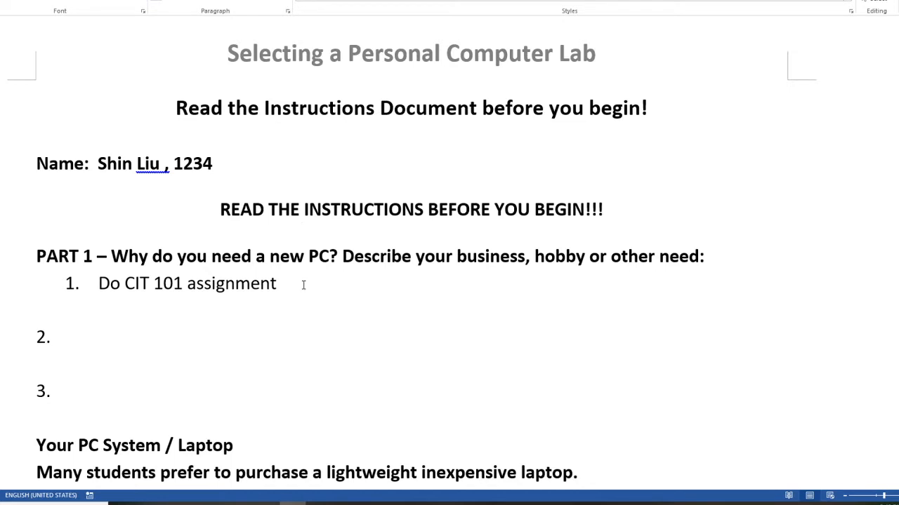
pyautogui.moveTo(503, 278)
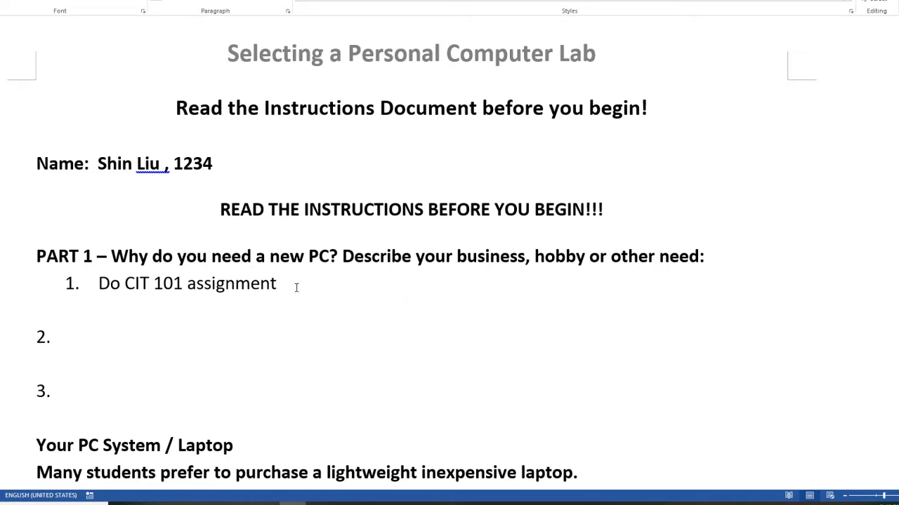
pyautogui.scroll(-3)
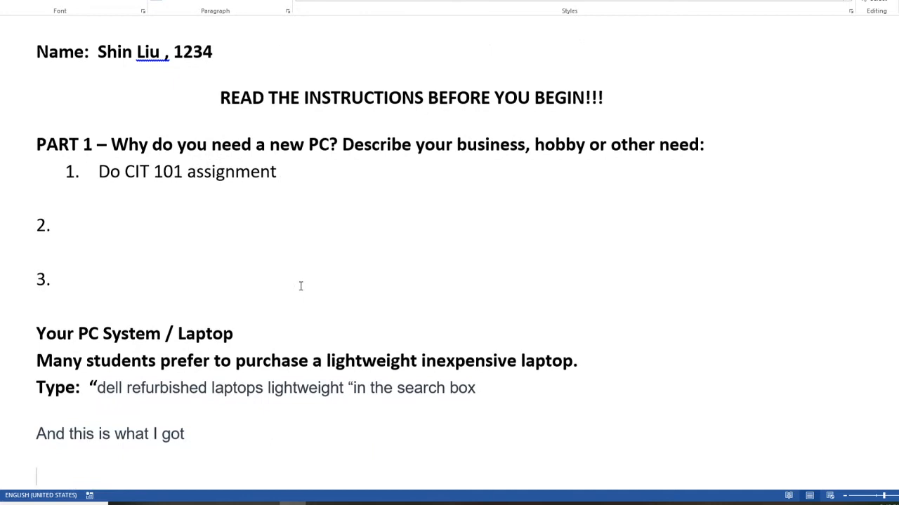
pyautogui.scroll(-3)
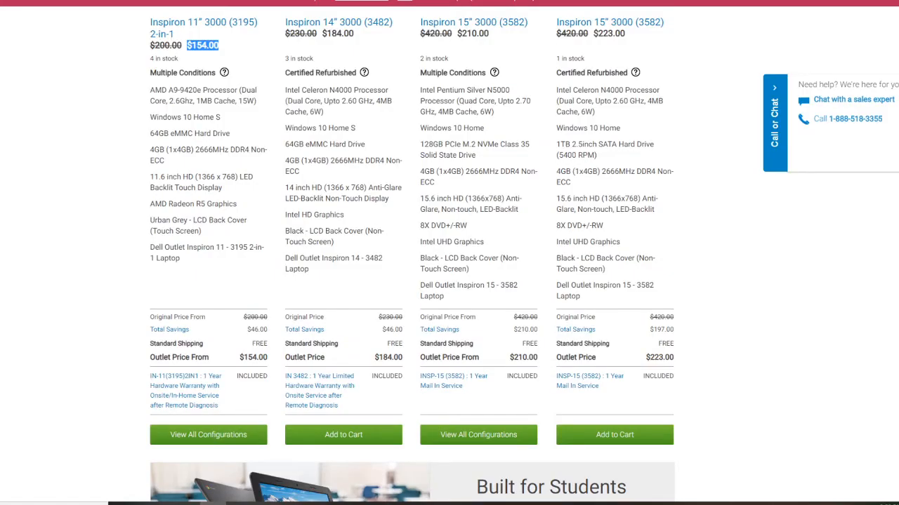
pyautogui.scroll(3)
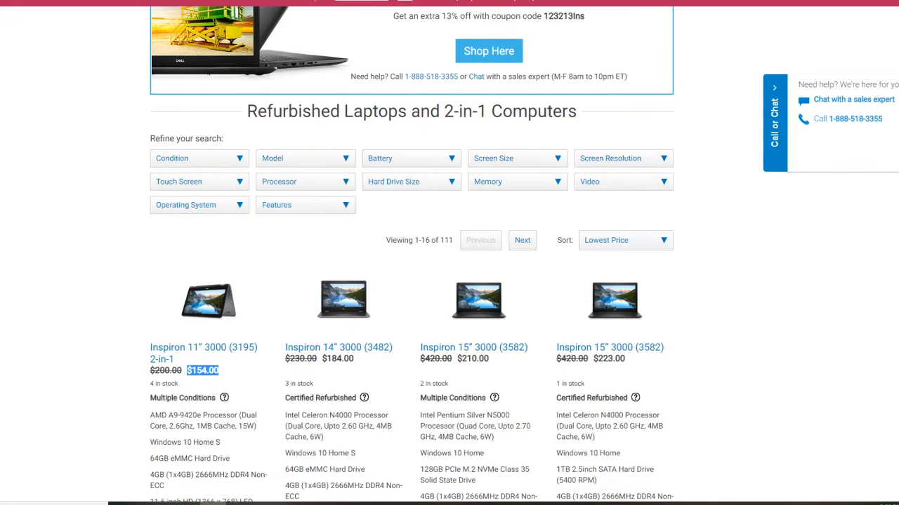
pyautogui.scroll(-3)
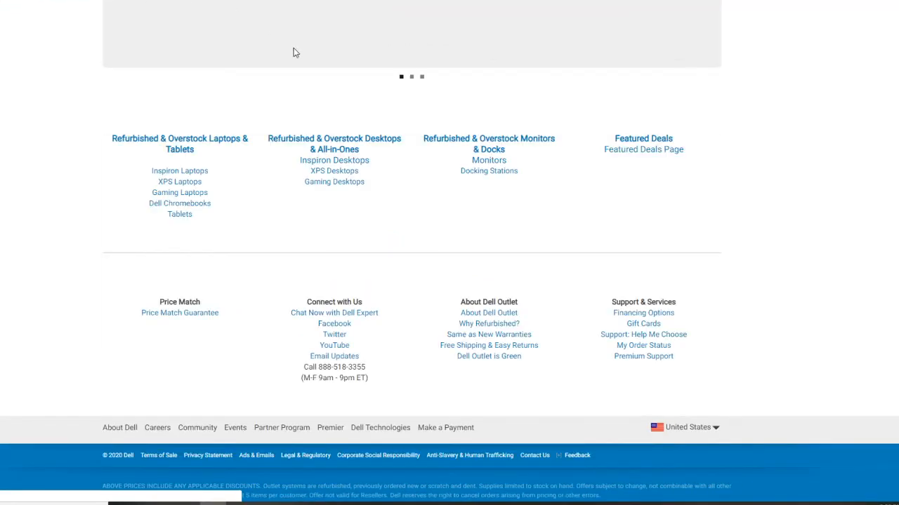
pyautogui.scroll(3)
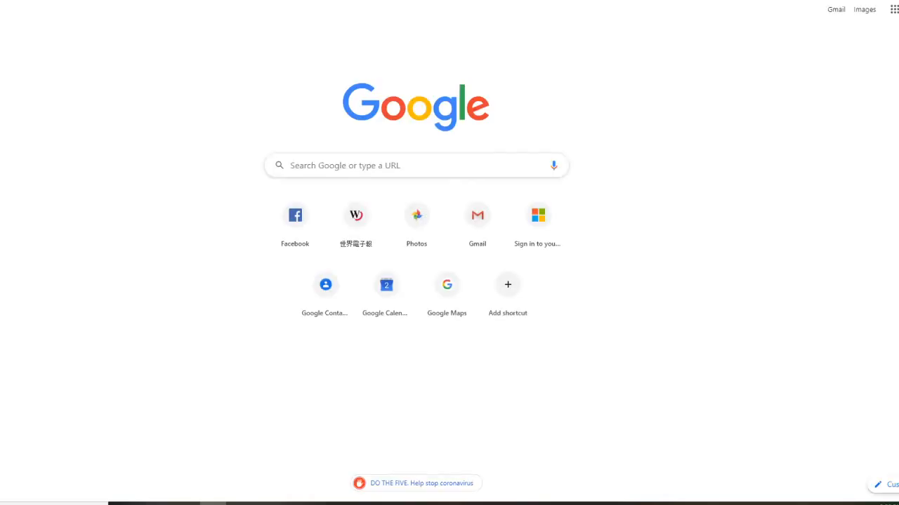
pyautogui.click(415, 166)
pyautogui.write('refurbished laptops lightweight')
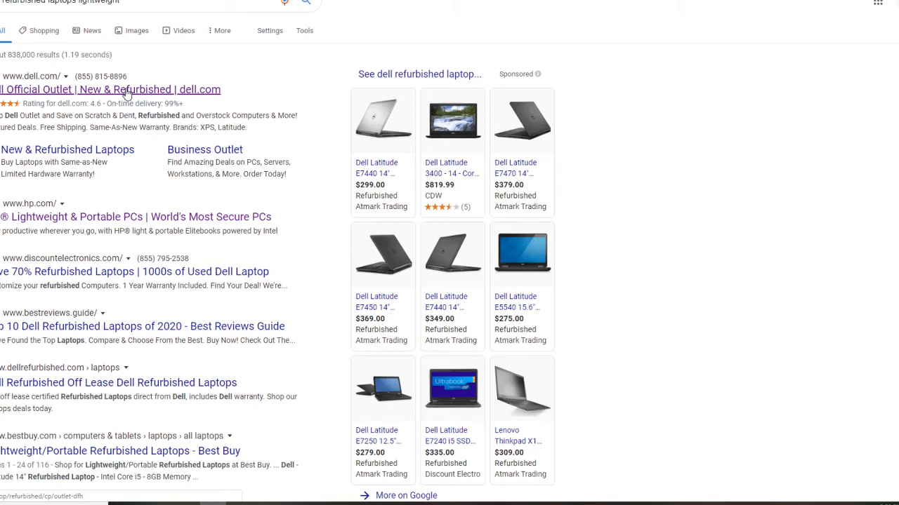
# Step: Open the Dell Official Outlet result and scroll to the Inspiron 11" 3000 (3195) at $154.00
pyautogui.click(109, 90)
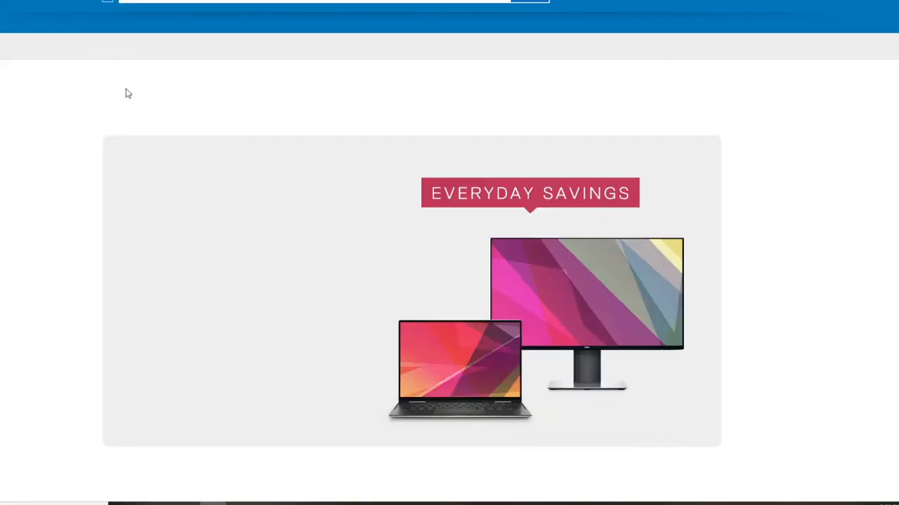
pyautogui.scroll(-3)
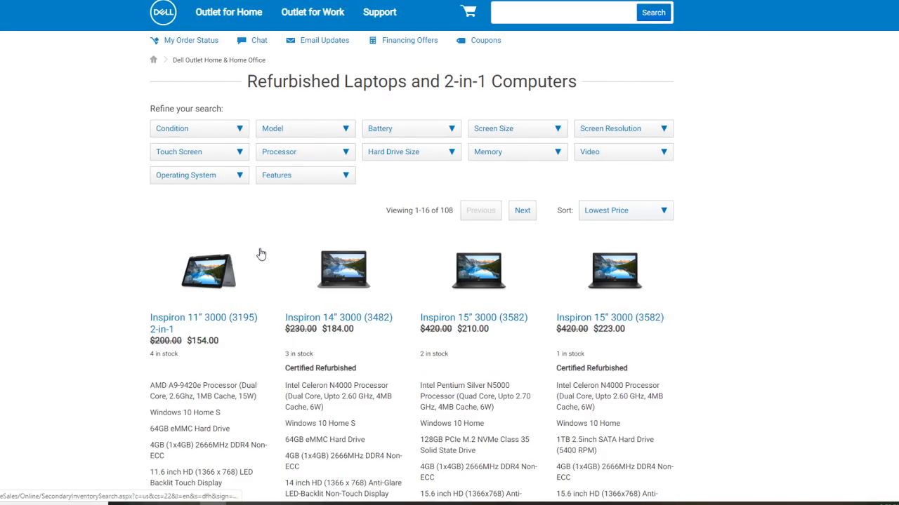
pyautogui.scroll(-3)
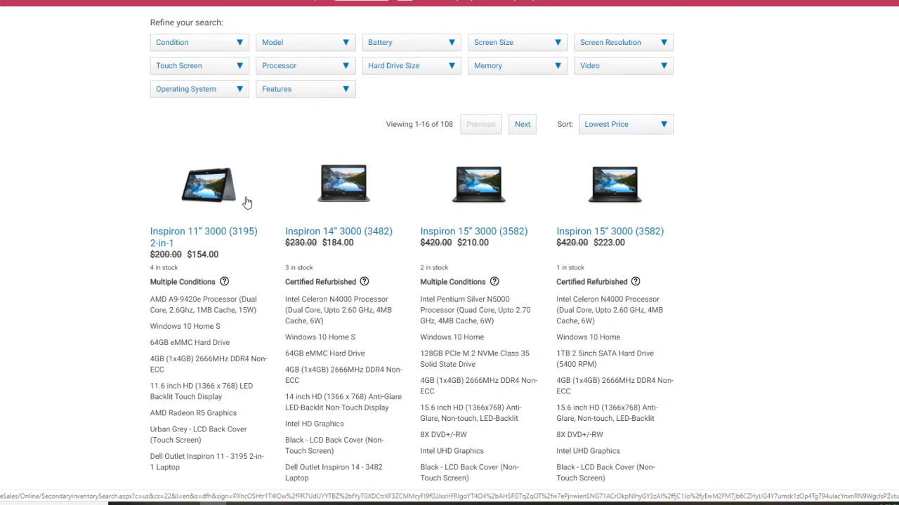
pyautogui.scroll(-3)
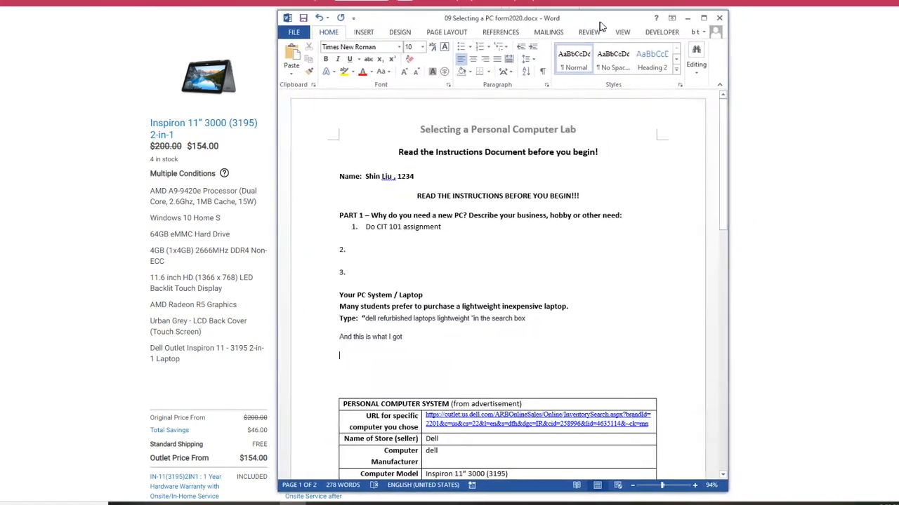
pyautogui.scroll(-3)
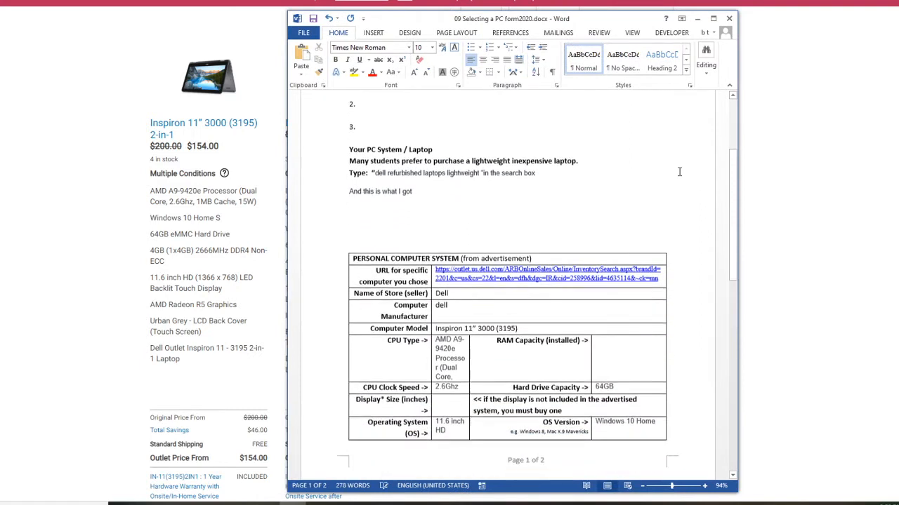
pyautogui.scroll(-3)
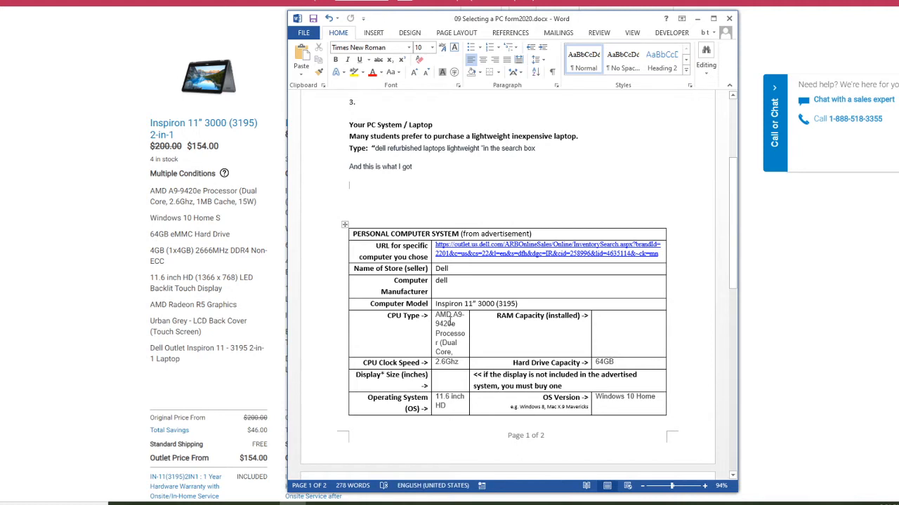
pyautogui.moveTo(216, 252)
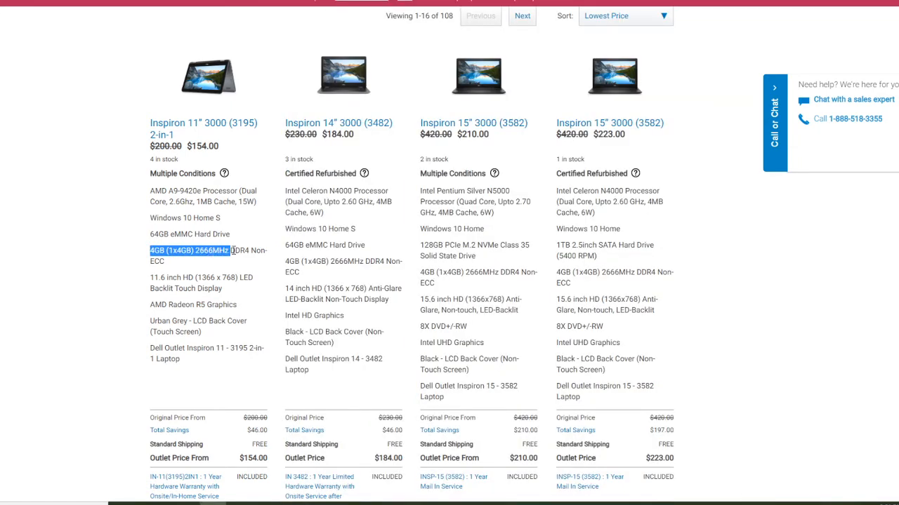
pyautogui.moveTo(370, 402)
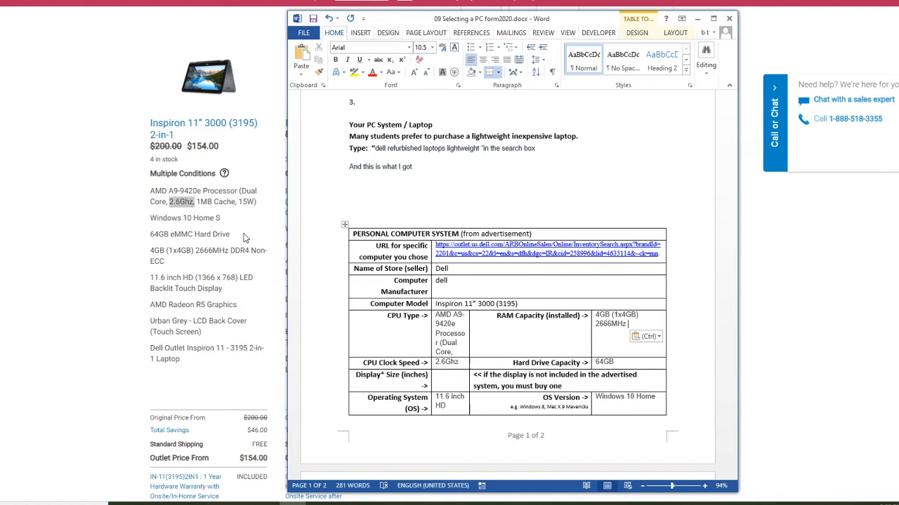
pyautogui.moveTo(234, 237)
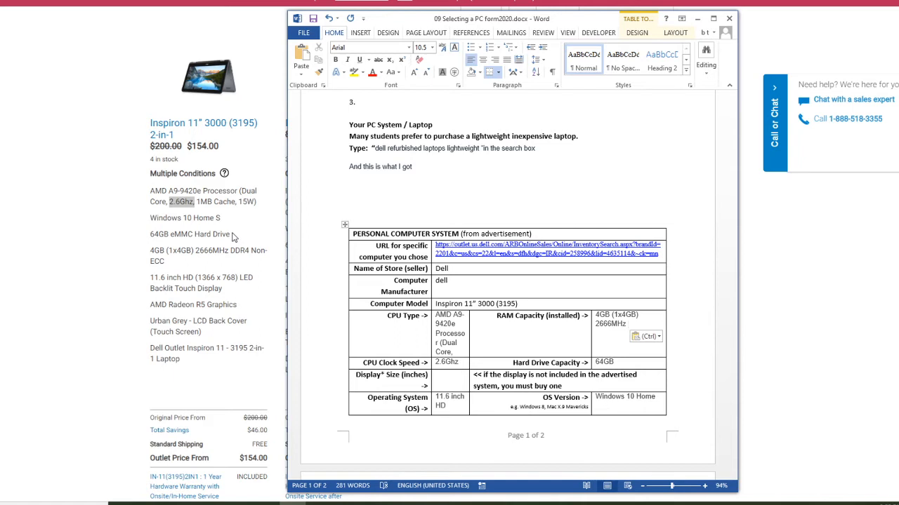
# Step: Enter '11.6 inch HD' as the display size on the form
pyautogui.click(629, 323)
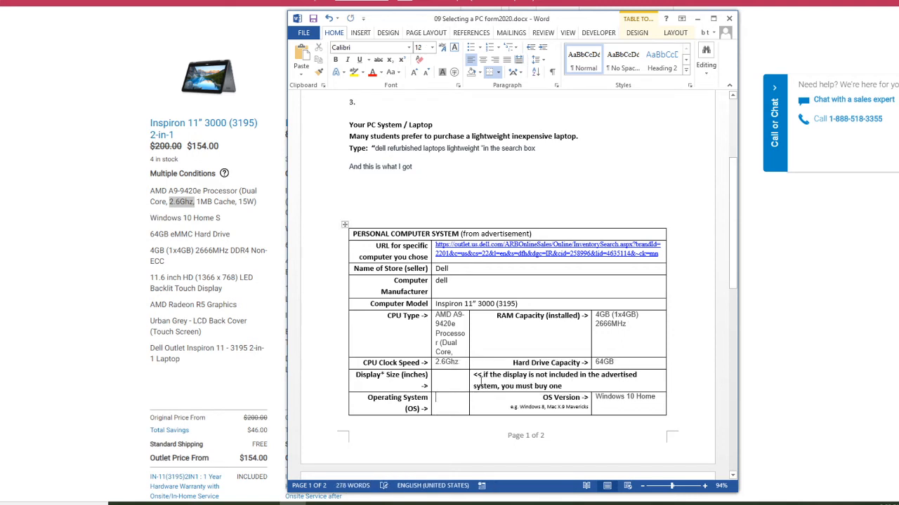
pyautogui.write('11.6 inch HD')
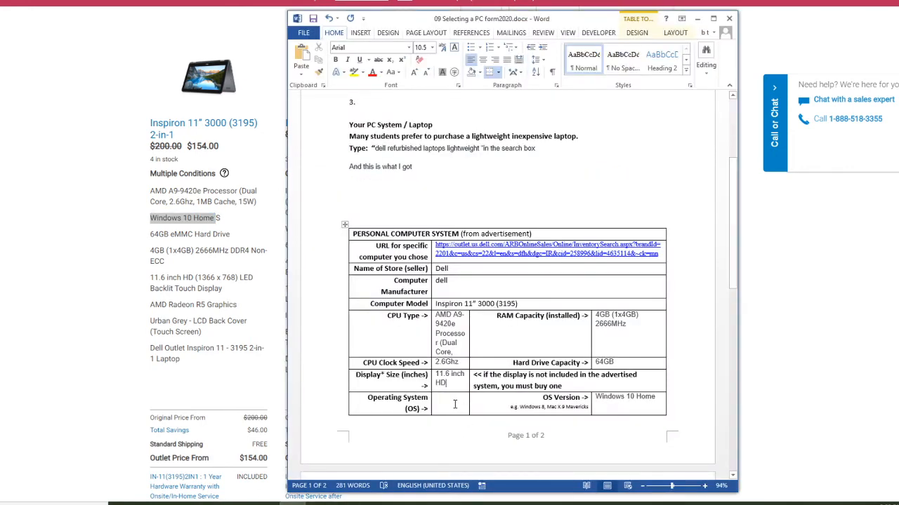
# Step: Enter 'Windows 10 Home' as the operating system on the form
pyautogui.click(452, 404)
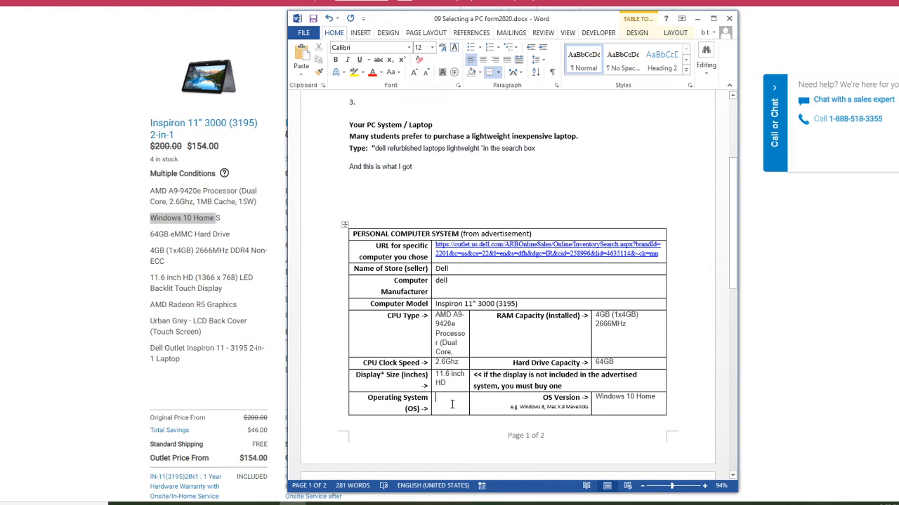
pyautogui.write('Windows 10 Home')
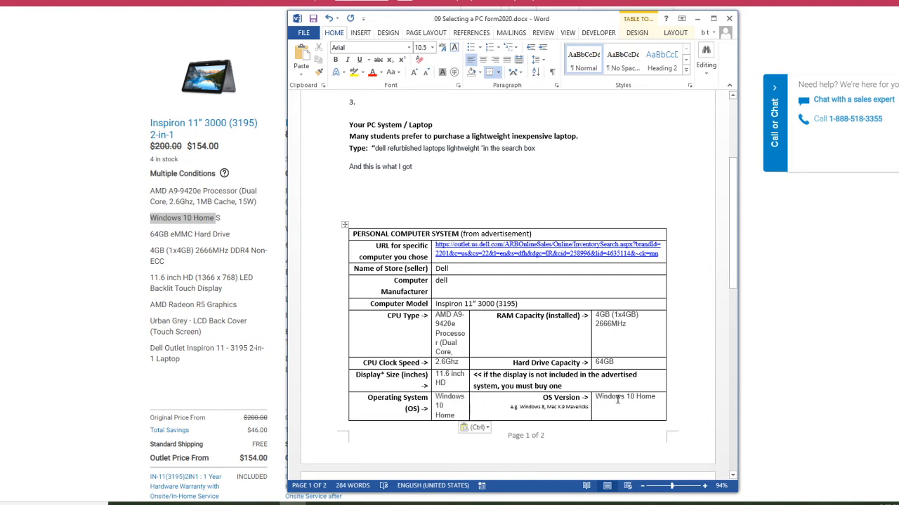
pyautogui.doubleClick(609, 396)
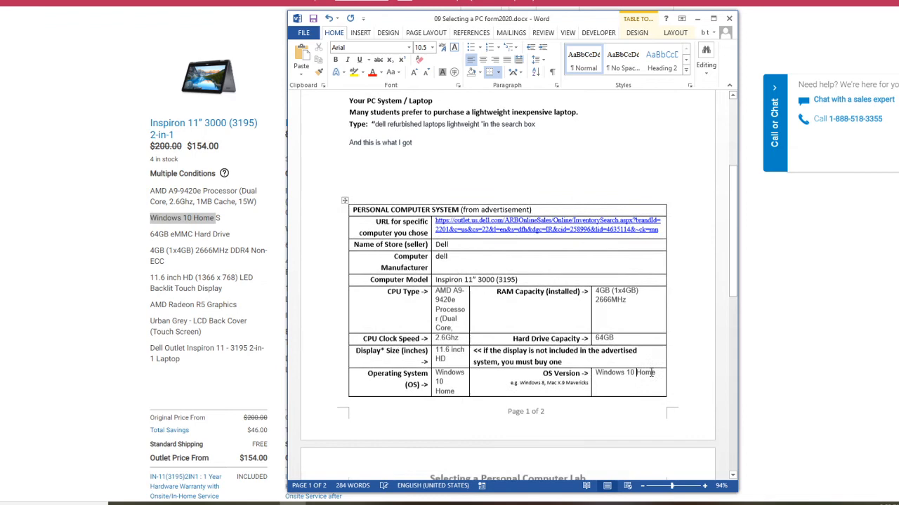
# Step: Scroll to page 2 showing the $154.00 system cost and the Other Cost table
pyautogui.scroll(-3)
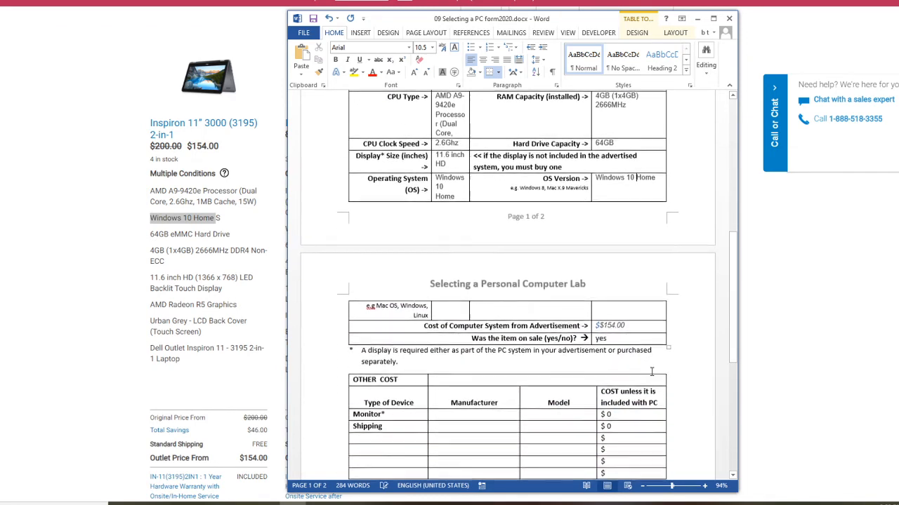
pyautogui.scroll(-3)
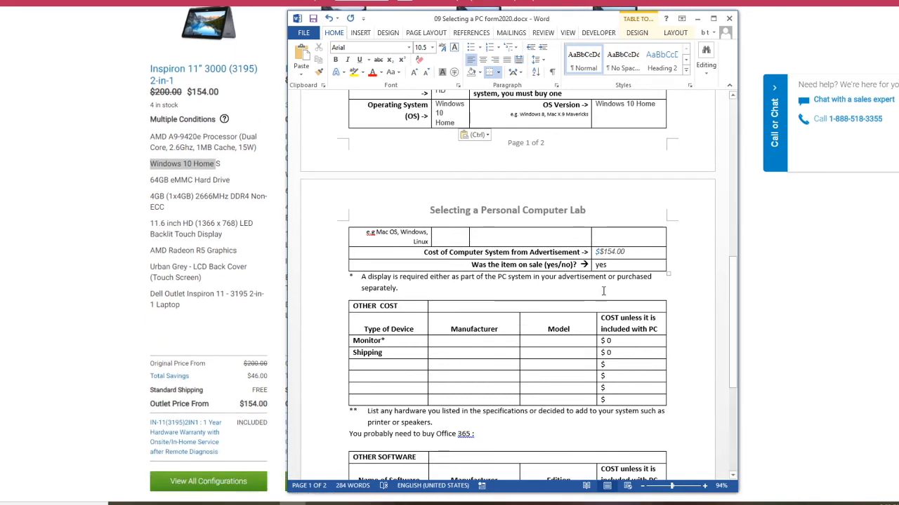
pyautogui.moveTo(587, 274)
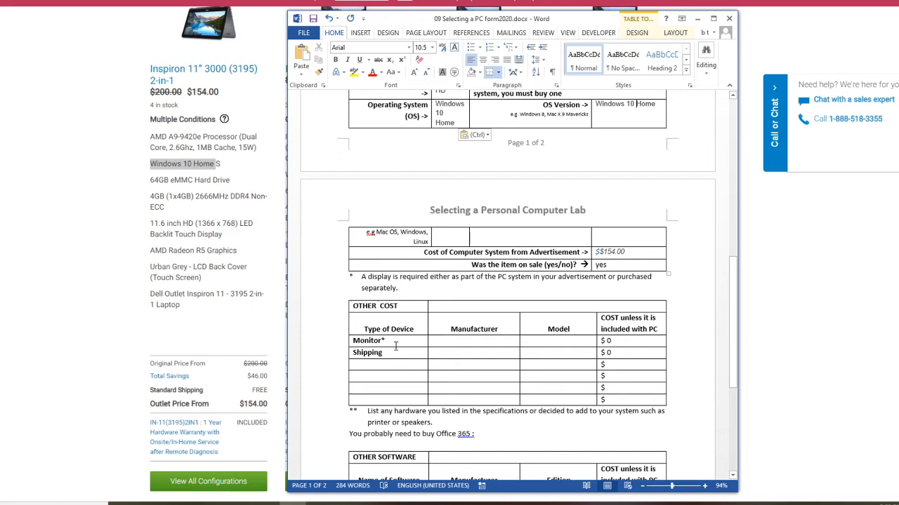
pyautogui.moveTo(577, 366)
pyautogui.write(' 0')
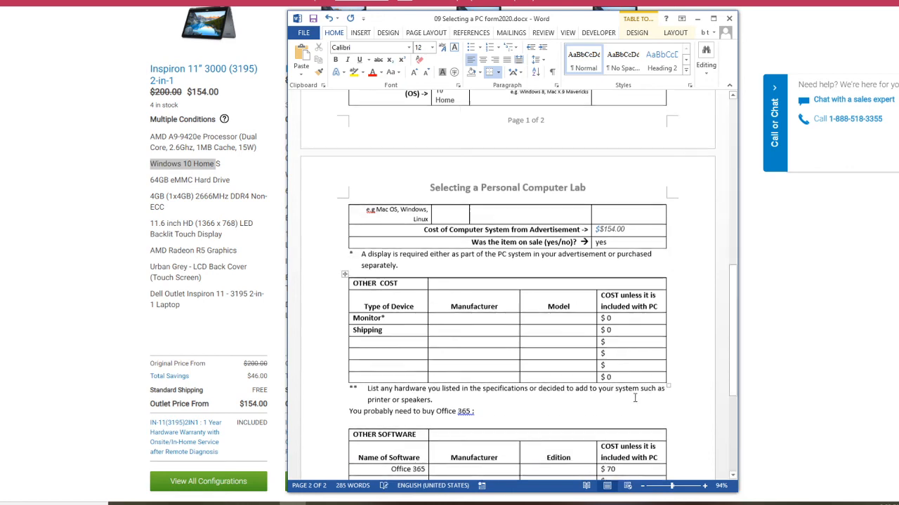
# Step: Enter 224 as the Total Cost of Personal Computer and Additional Items
pyautogui.scroll(-3)
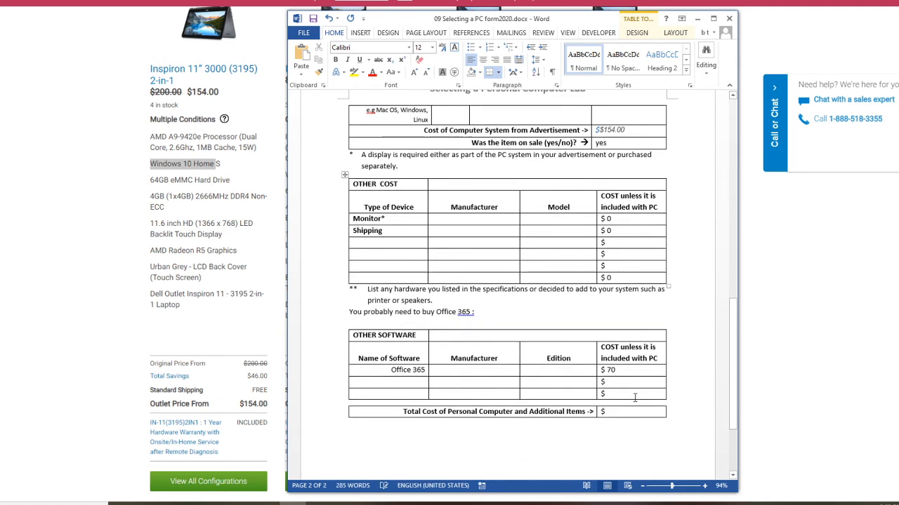
pyautogui.scroll(-3)
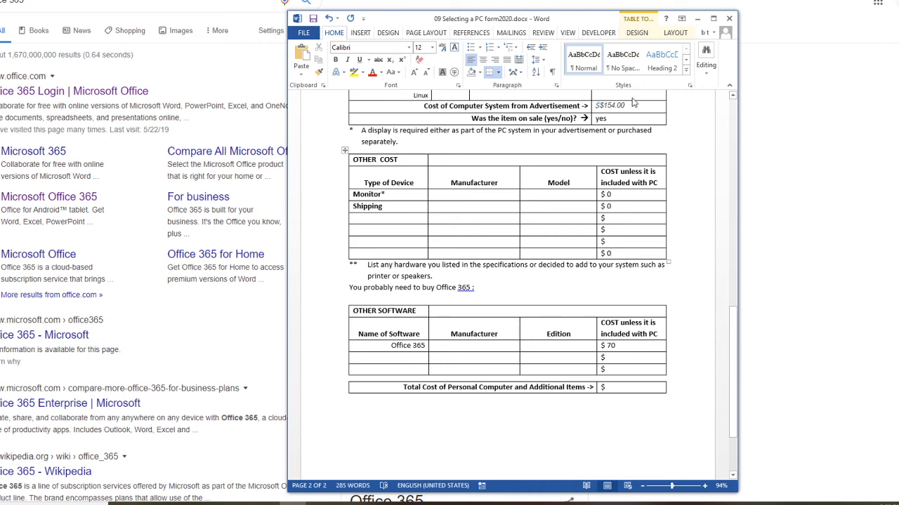
pyautogui.moveTo(609, 390)
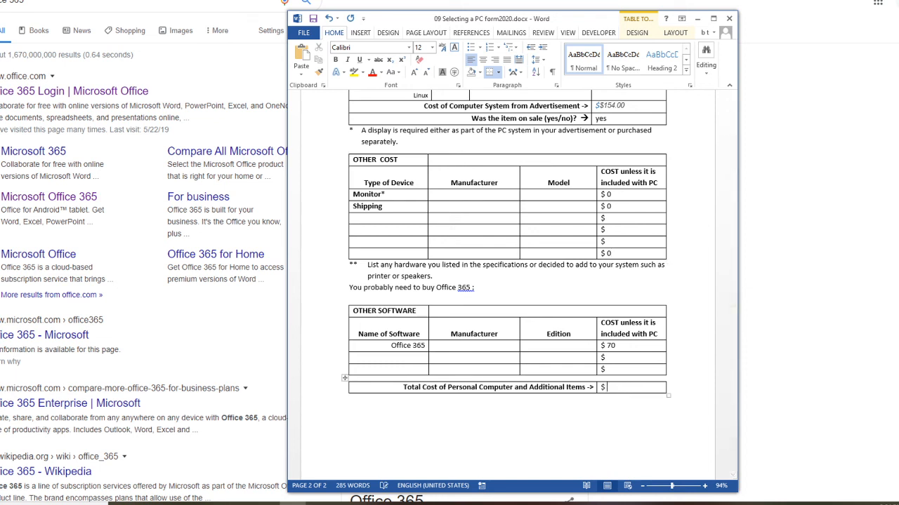
pyautogui.write('224')
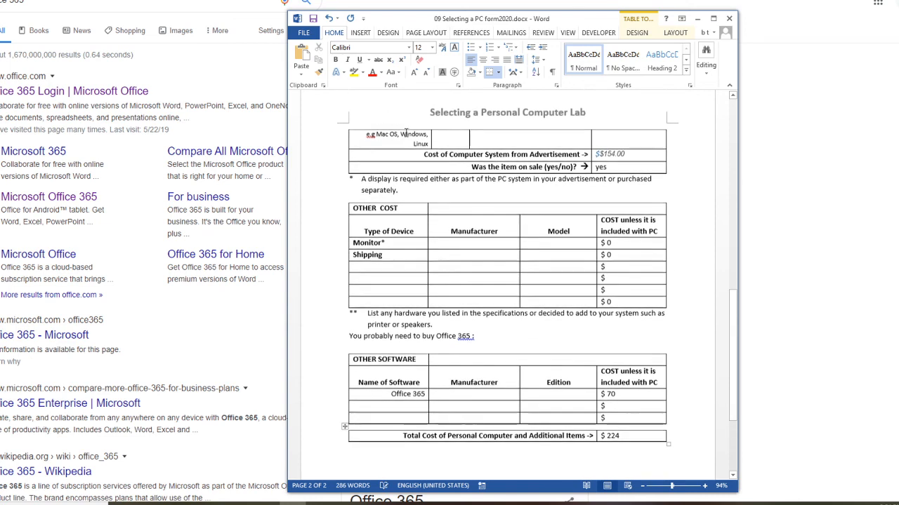
# Step: Leave Word's File menu and return to the Canvas Lab09 Selecting a PC assignment page
pyautogui.click(303, 32)
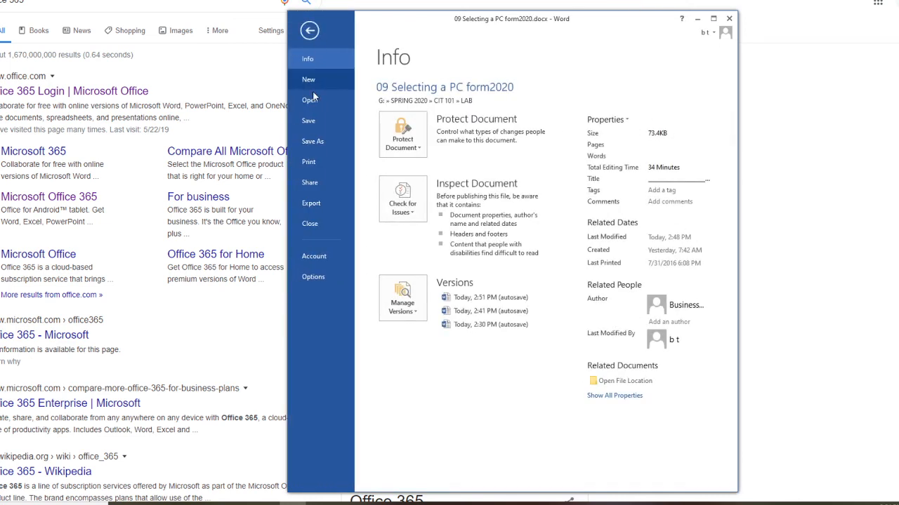
pyautogui.click(308, 31)
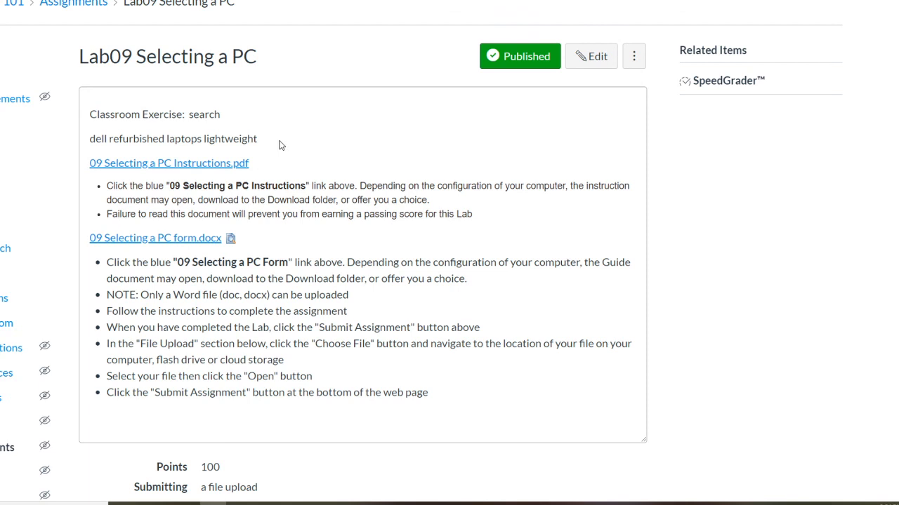
pyautogui.moveTo(210, 163)
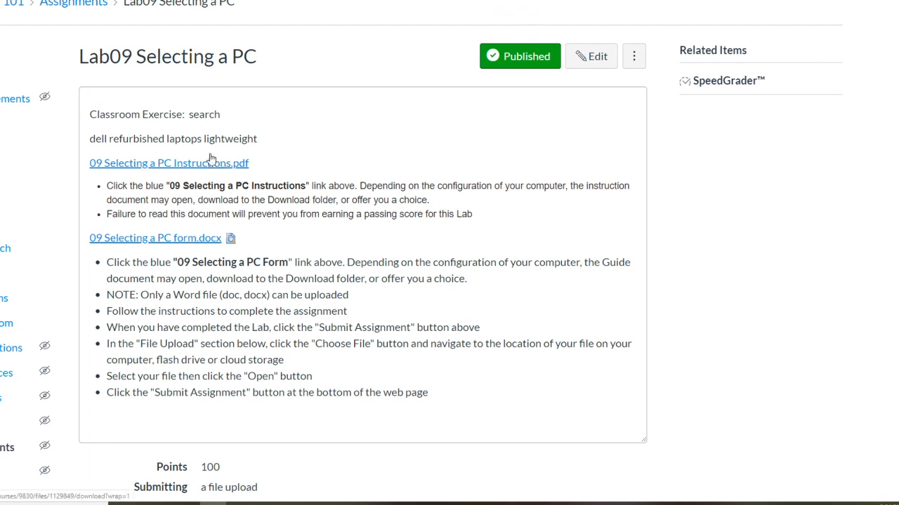